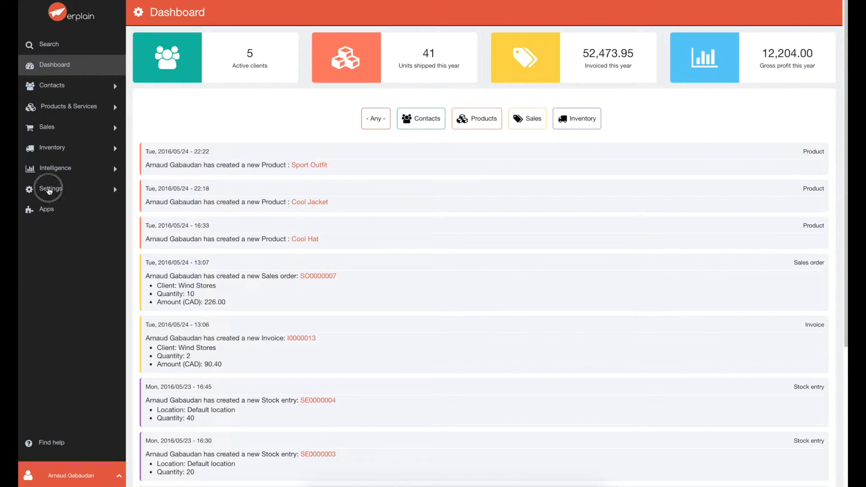
Expand the Settings submenu in the sidebar and start a new product form
left_click(50, 188)
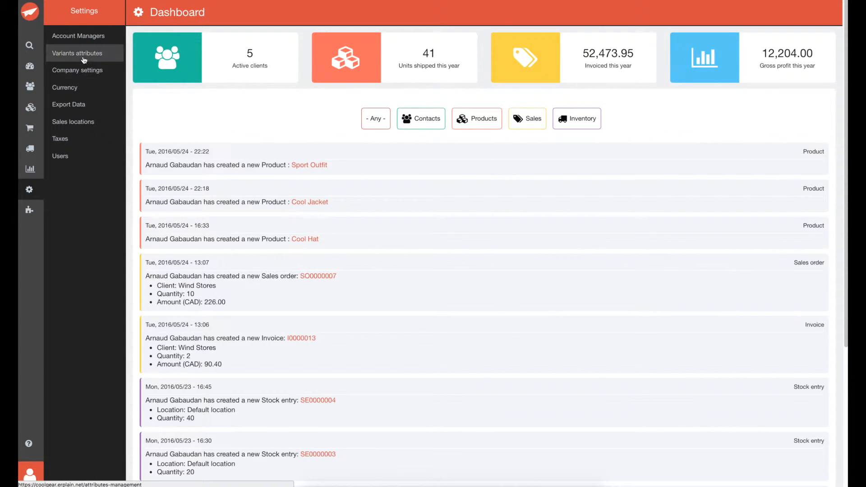
left_click(77, 54)
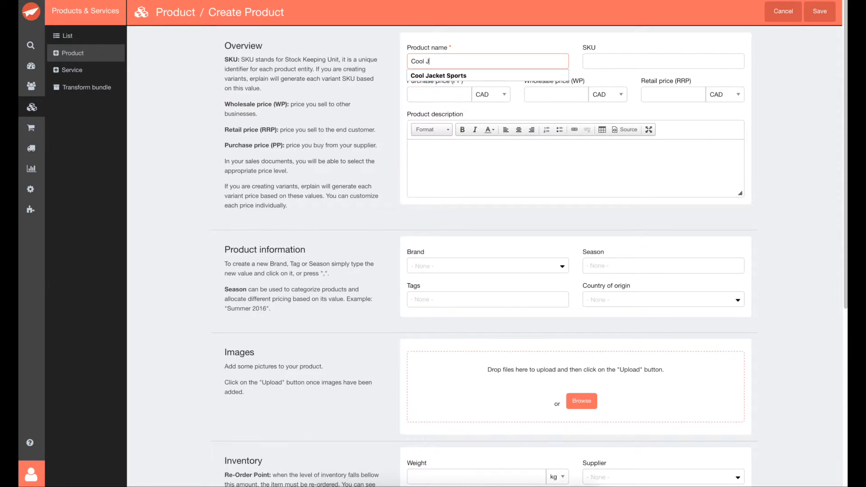
Give the Cool Jacket SKU CJ001 and prices 15/30/50 with the New 2016 Model description
left_click(662, 61)
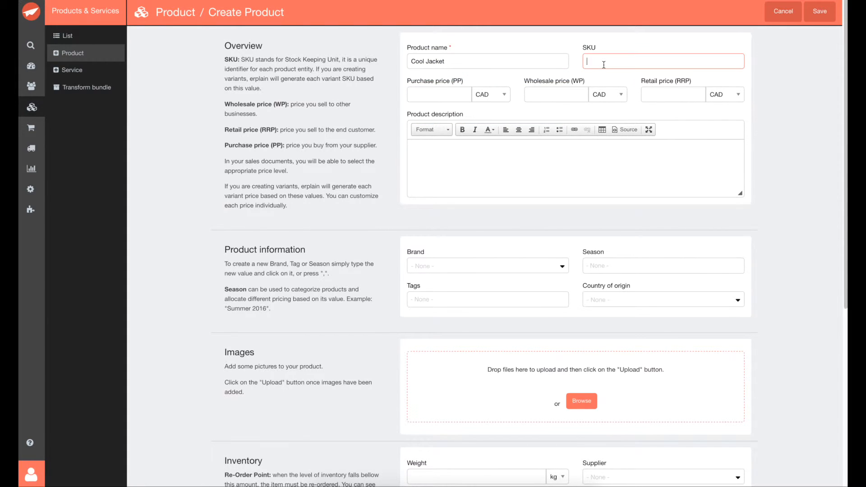
type("CJ001")
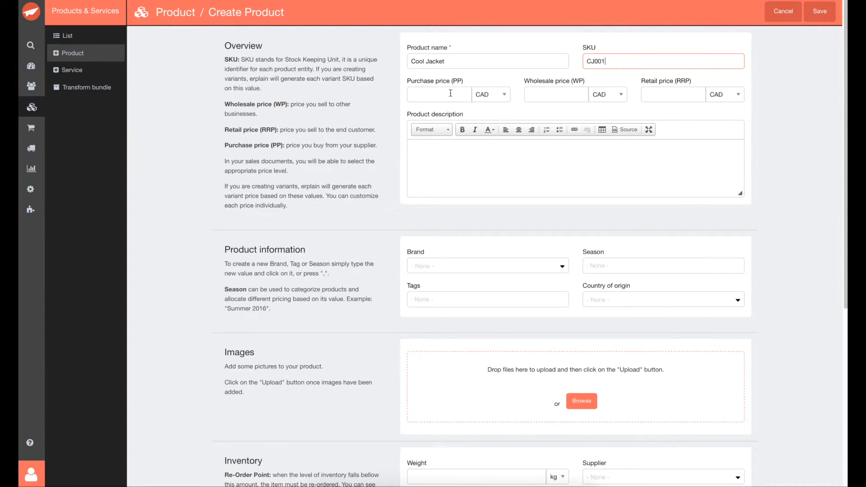
type("30")
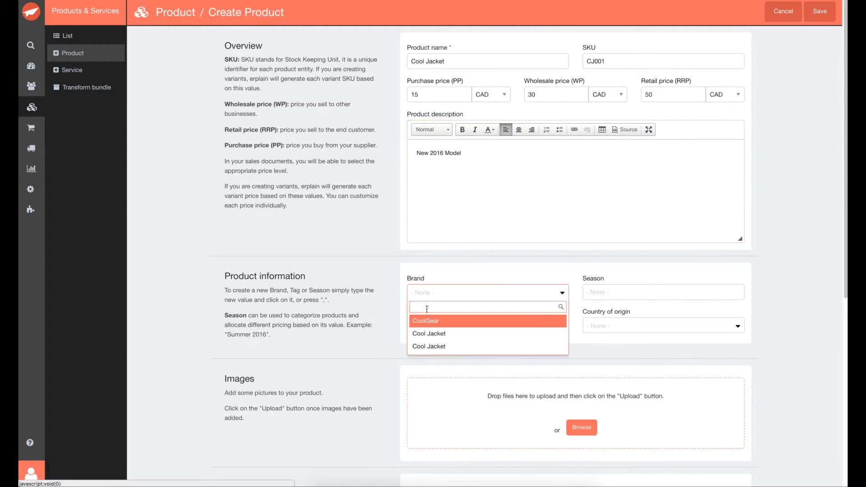
Assign brand CoolGear, tag Outdoor and origin Canada, then choose the jacket images to upload
left_click(425, 321)
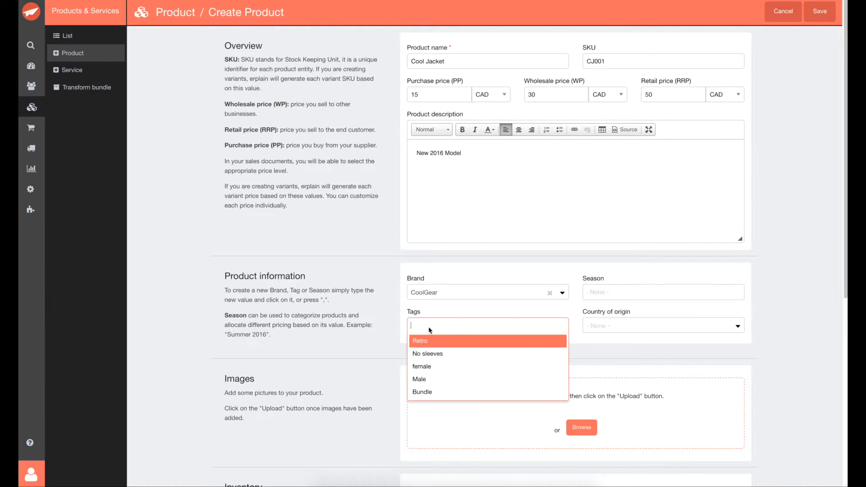
type("Outdoor")
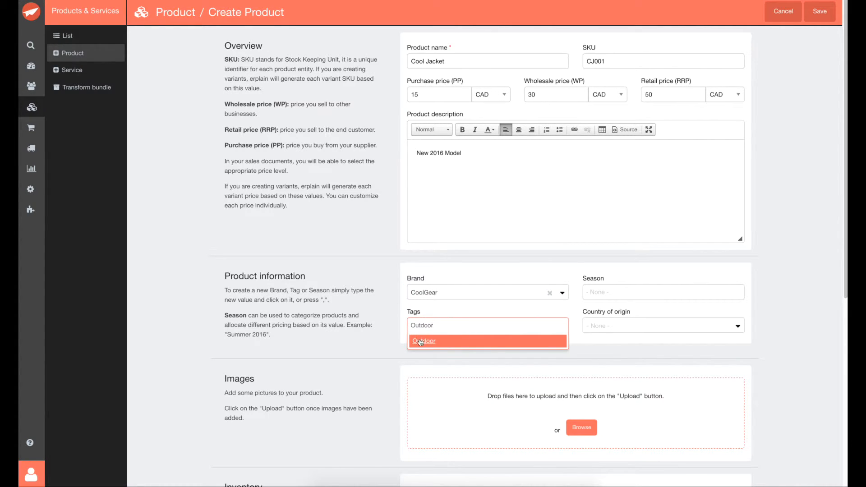
type("cana")
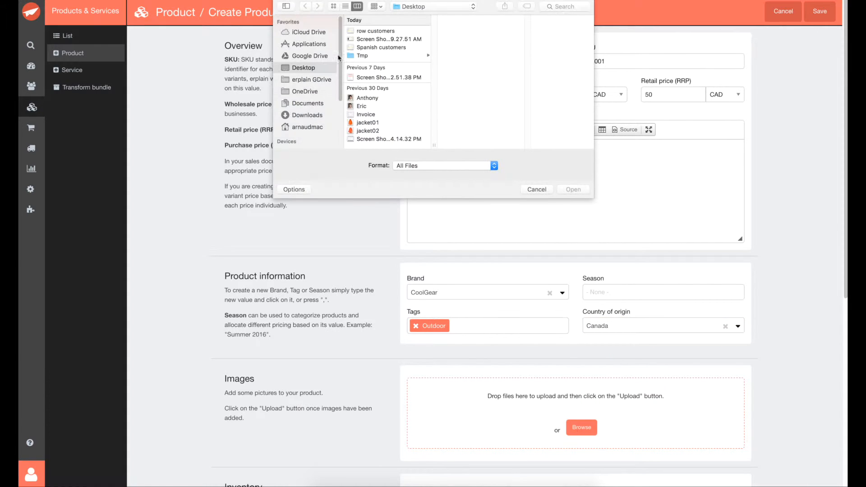
left_click(535, 188)
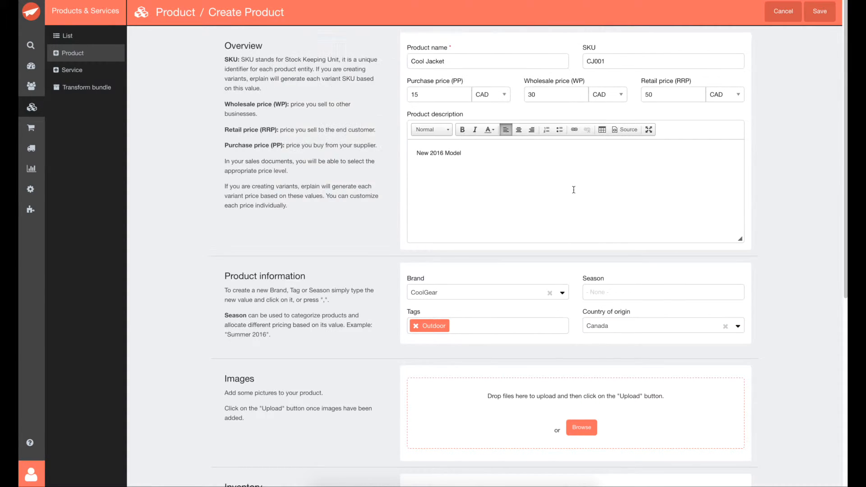
Set the jacket's weight to 0.7 kg and supplier to Garmentfac
scroll("down", 3)
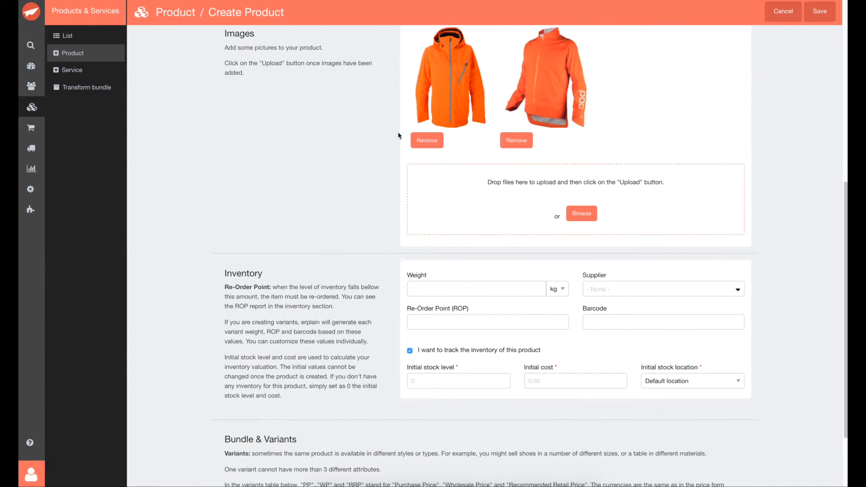
type("0")
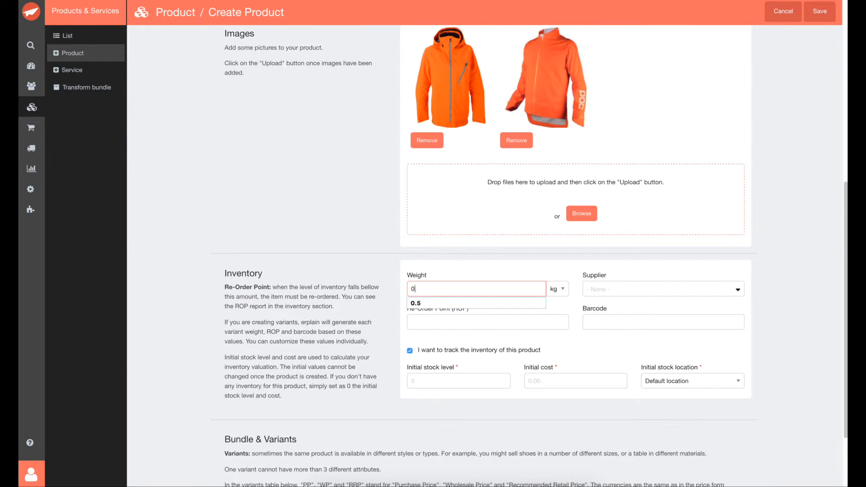
left_click(661, 289)
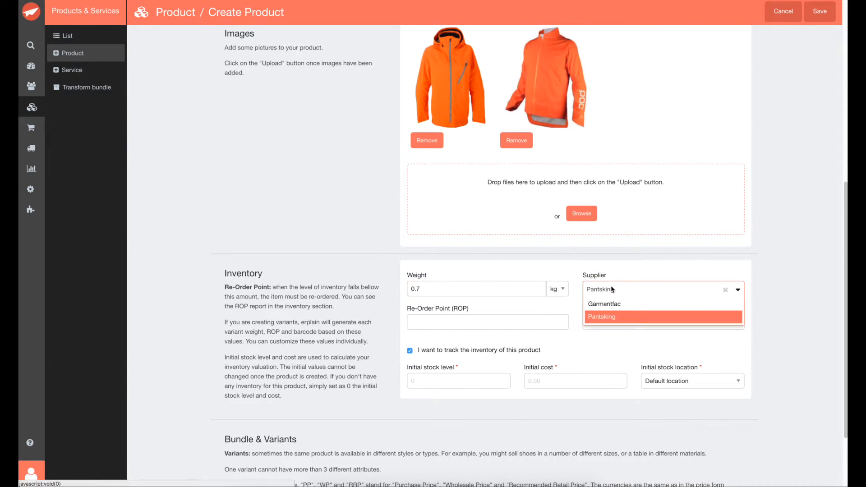
left_click(604, 304)
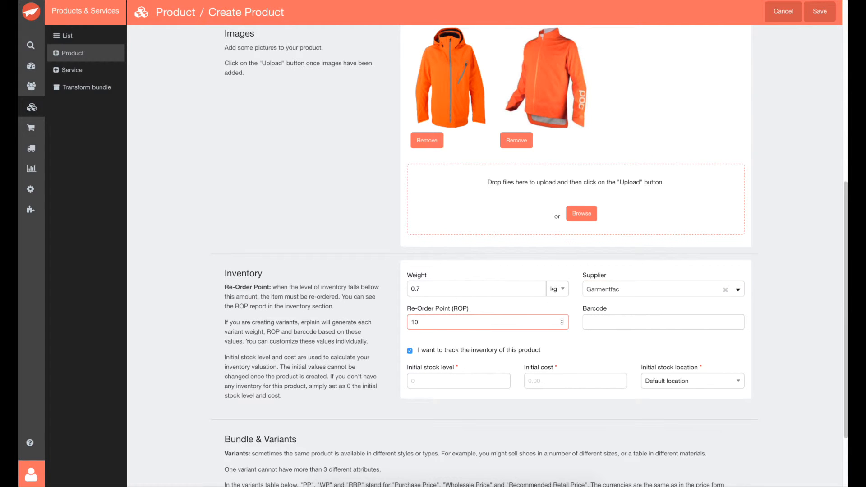
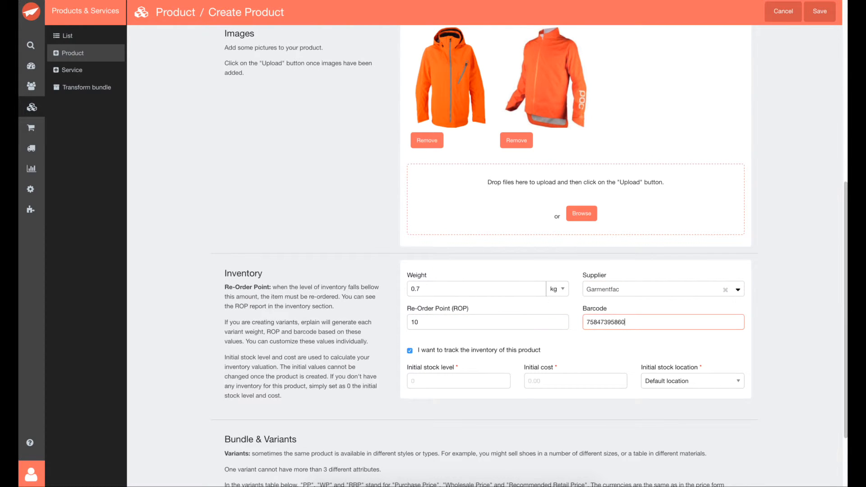
left_click(458, 381)
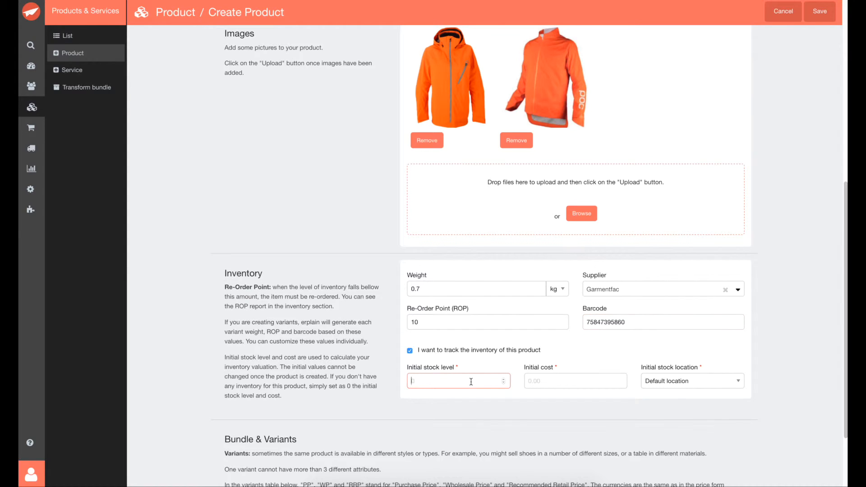
type("0")
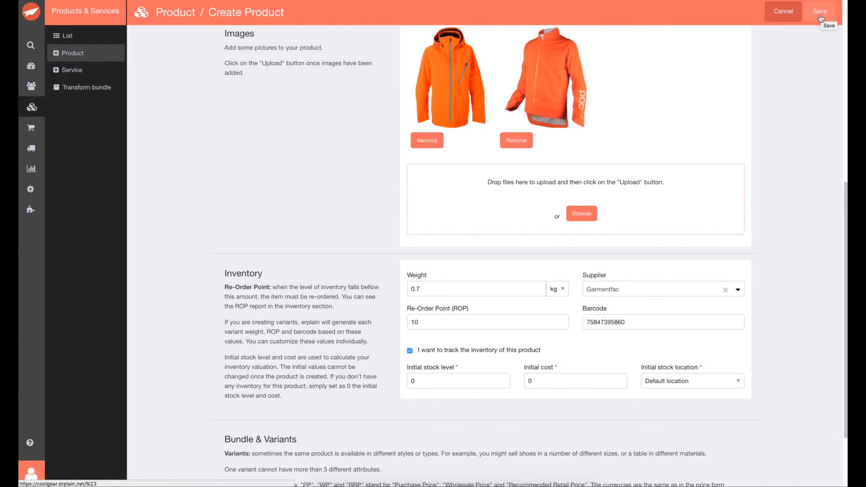
Create variants with colours Orange and Blue and sizes L, M, S, giving six rows from SKU CJ1
scroll("down", 3)
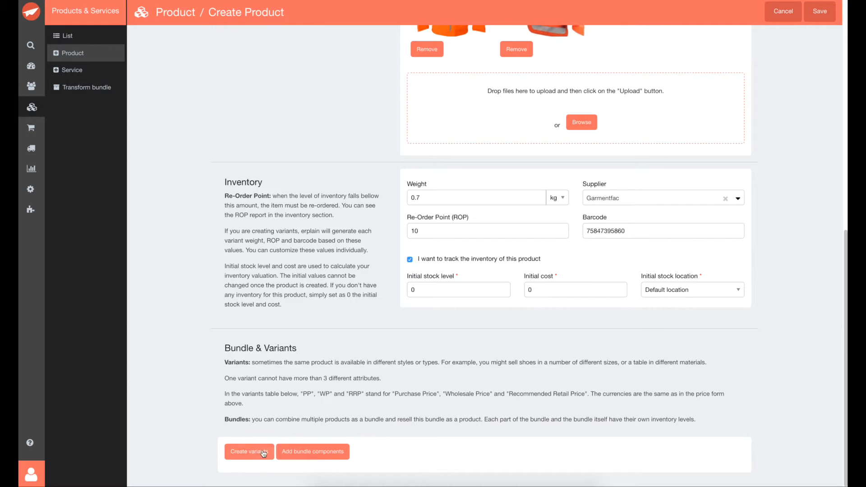
left_click(248, 451)
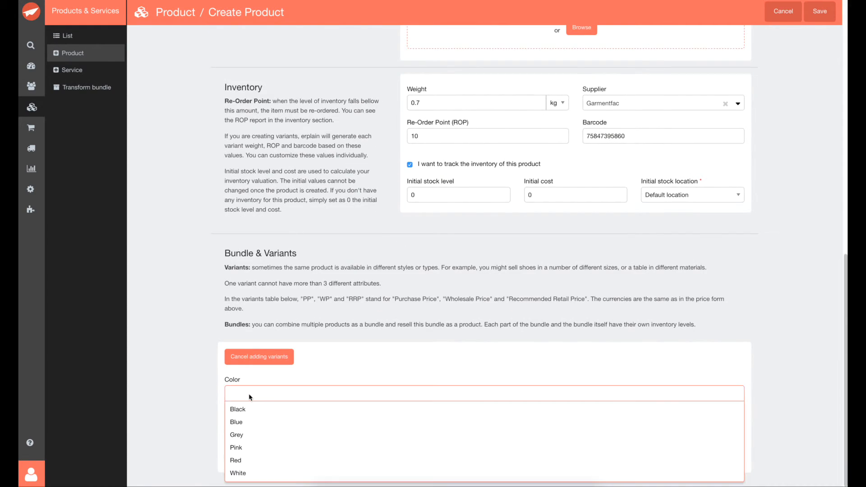
type("Orange")
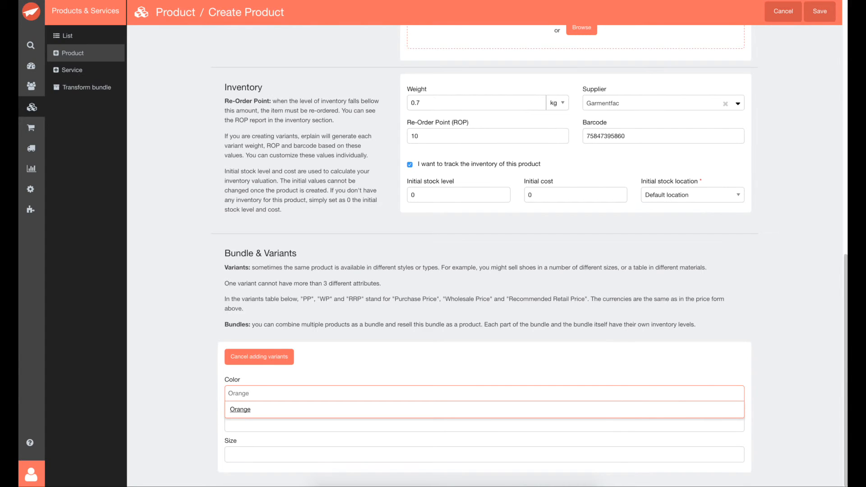
left_click(240, 410)
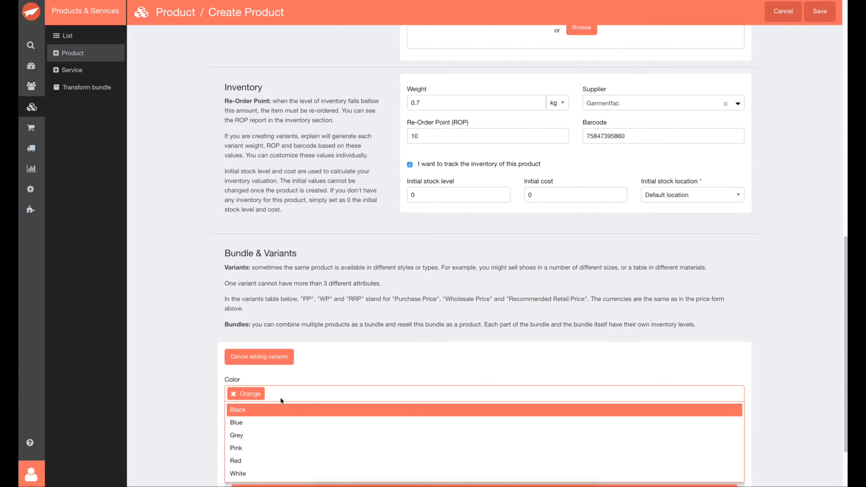
left_click(235, 422)
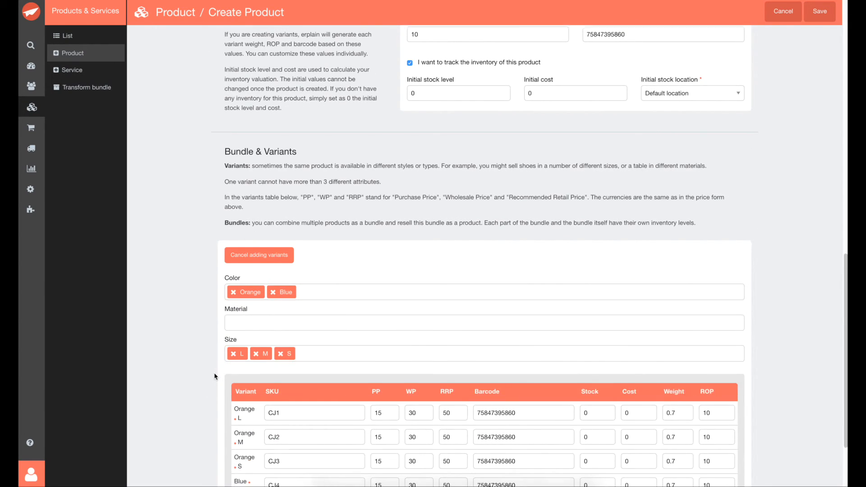
Save the Cool Jacket so all six Orange/Blue L/M/S variants are listed
scroll("down", 3)
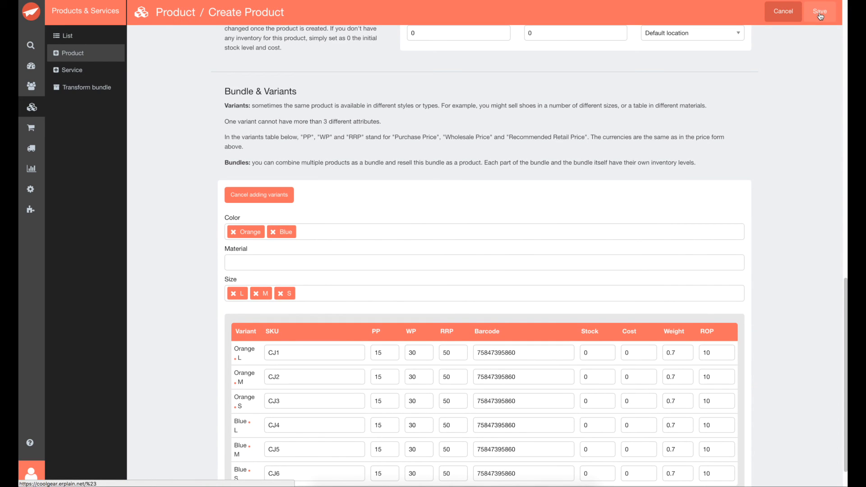
left_click(820, 11)
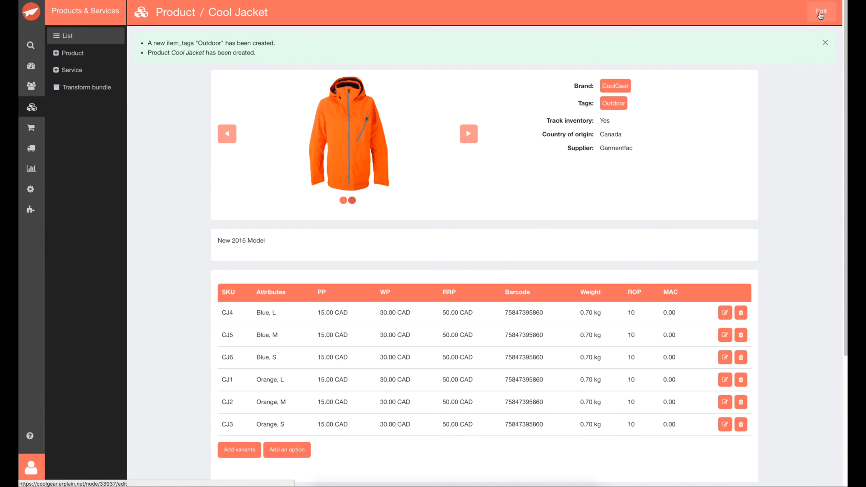